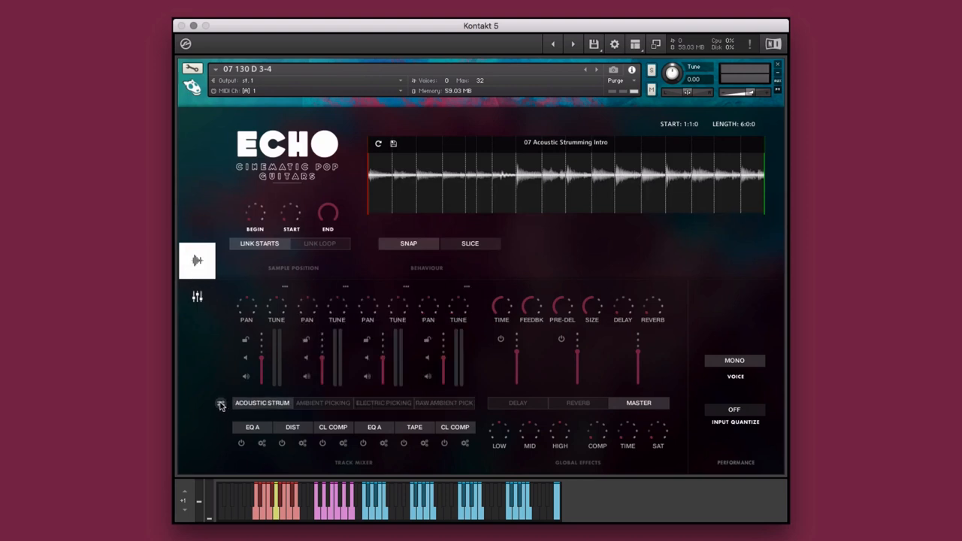
# Step: Load an ECHO sliced instrument, switch its slice editor to Pitch mode and pick a slice to repitch
pyautogui.click(291, 427)
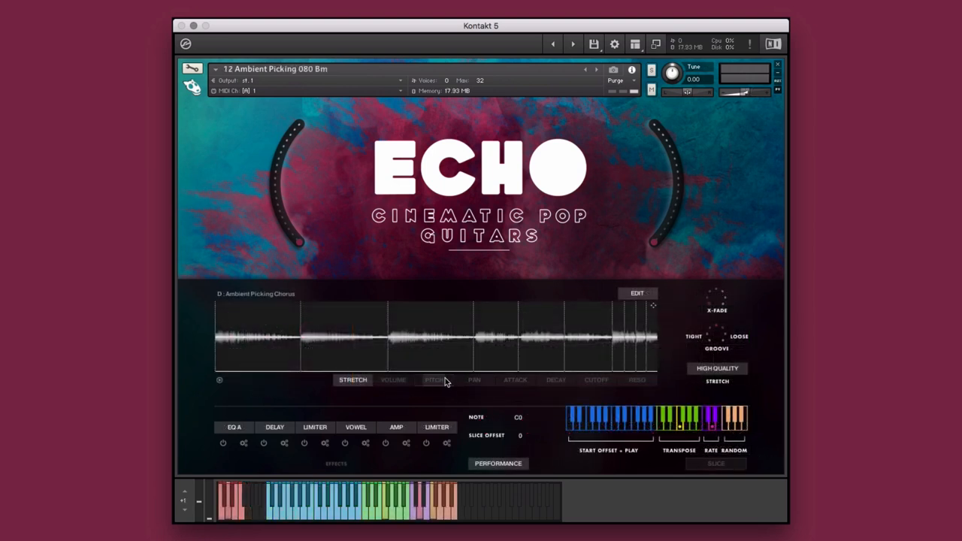
pyautogui.click(433, 379)
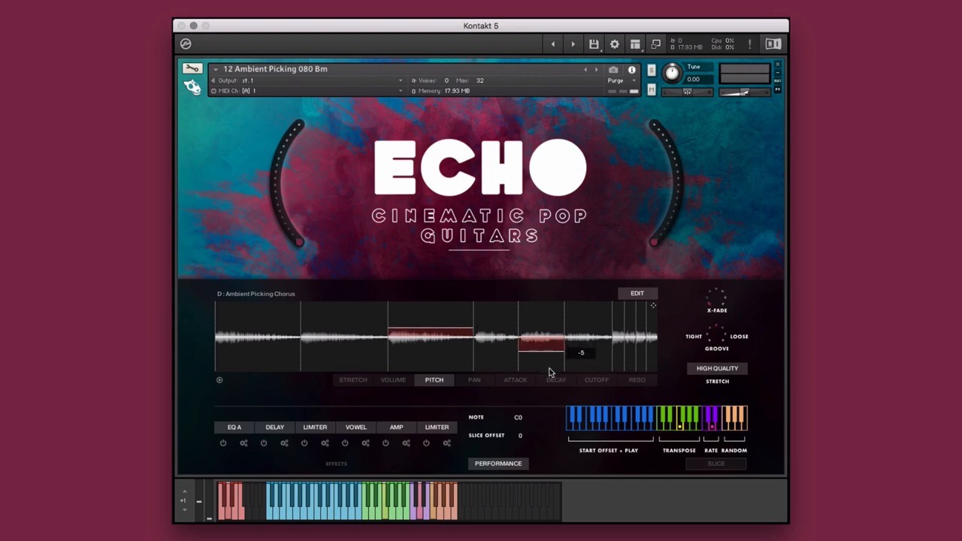
pyautogui.click(637, 293)
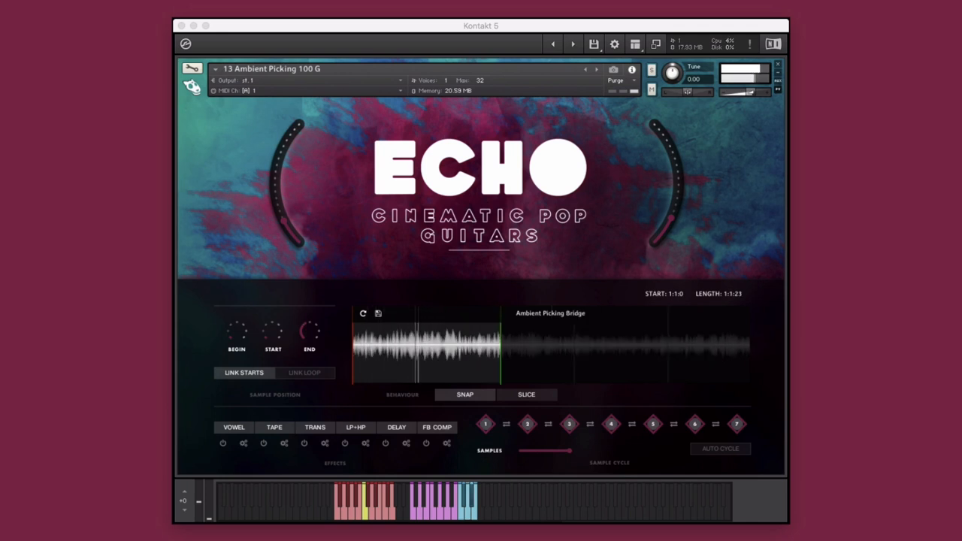
# Step: Load the 23 100 A multi-track instrument and show its mixer with the Acoustic Rhythm Verse sample
pyautogui.click(586, 69)
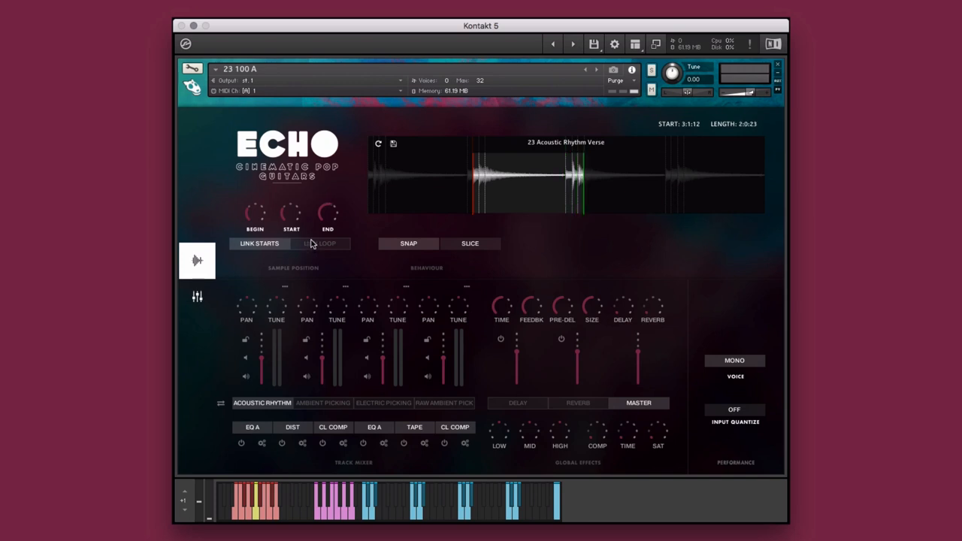
# Step: Toggle the waveform editor off and on and select another track tab in the 23 100 A mixer
pyautogui.click(393, 144)
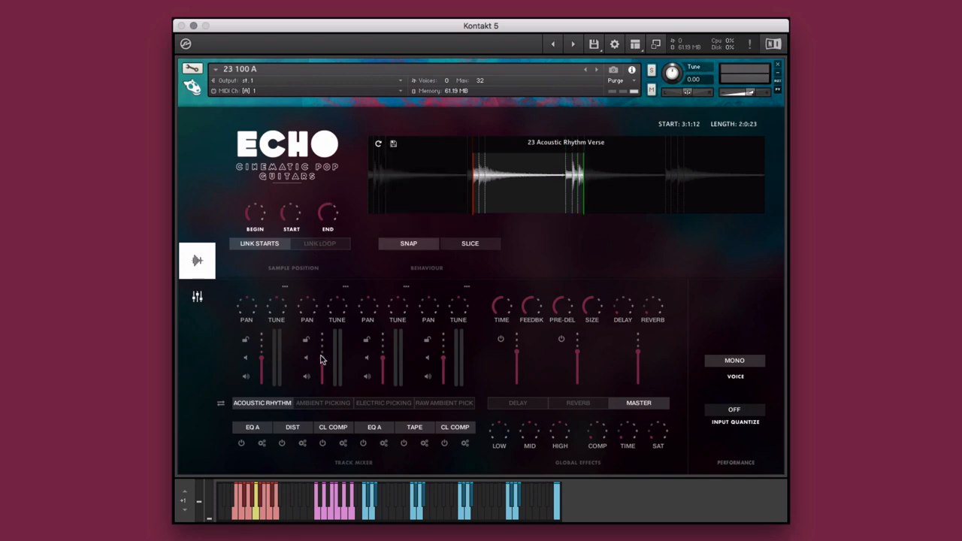
pyautogui.click(382, 403)
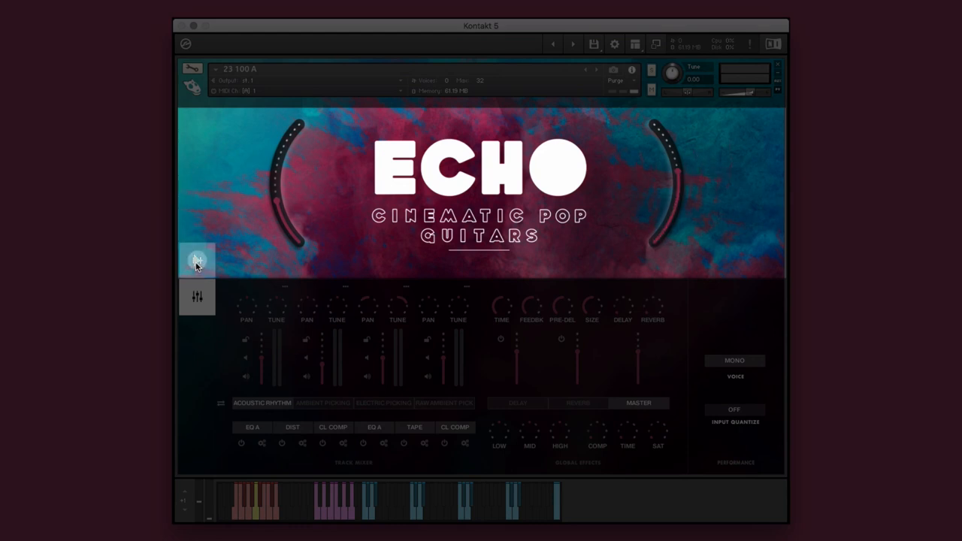
pyautogui.click(197, 260)
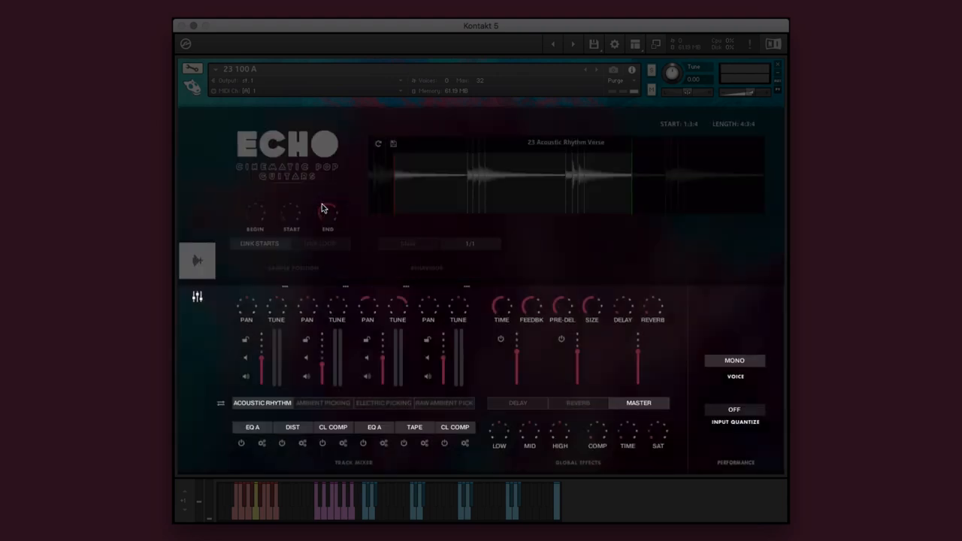
pyautogui.moveTo(322, 363)
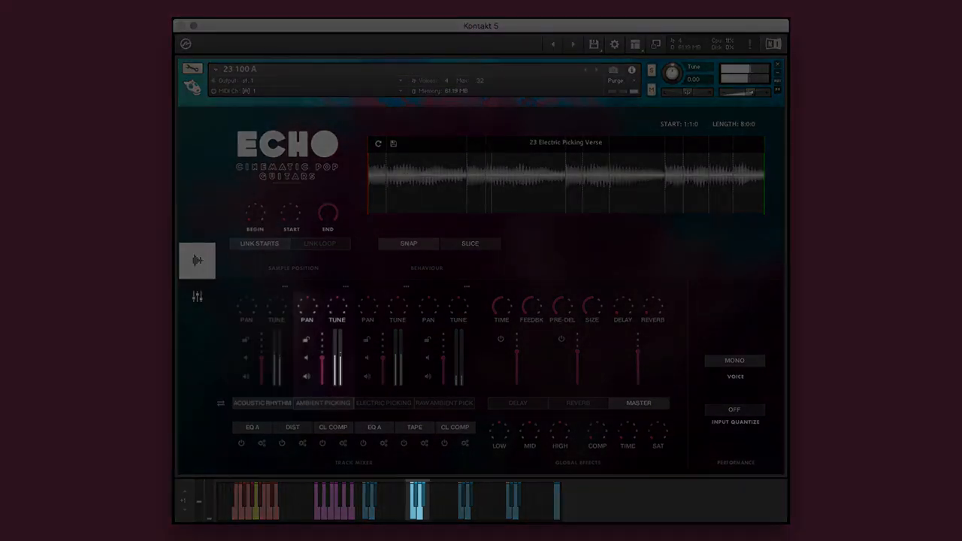
# Step: Select the Acoustic Rhythm track to show its Outro sample in the waveform editor
pyautogui.click(262, 402)
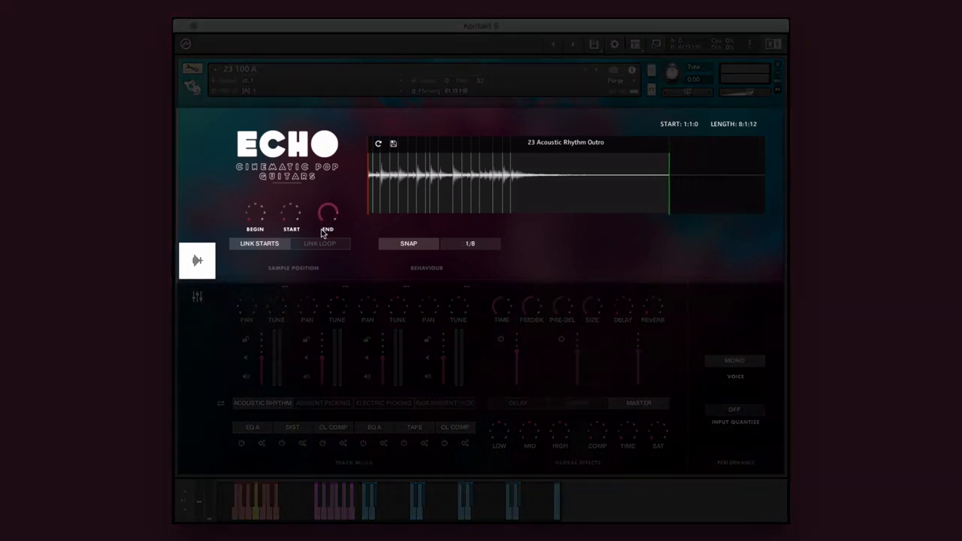
# Step: Trim the Acoustic Rhythm Outro sample's end so its length reads 8:0:0
pyautogui.moveTo(327, 218); pyautogui.dragTo(327, 225)
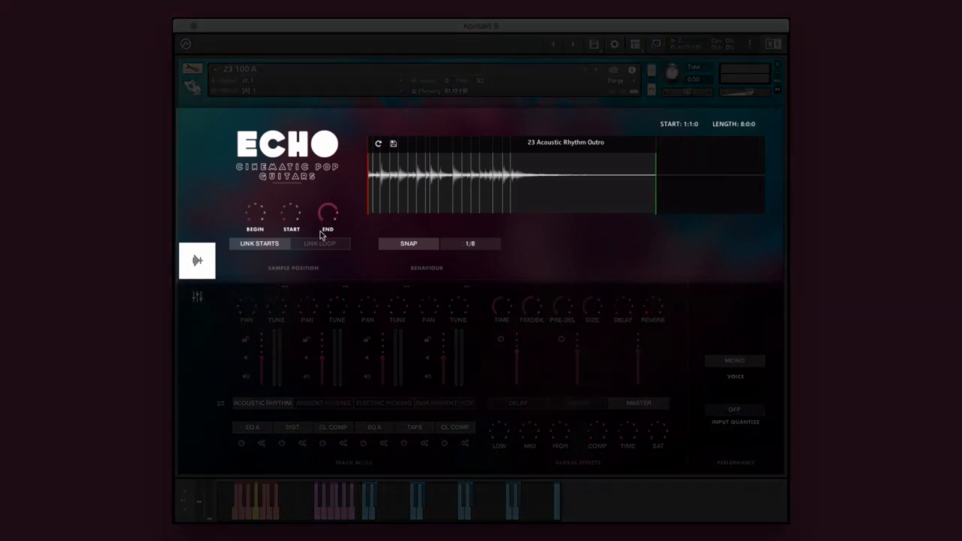
pyautogui.click(394, 144)
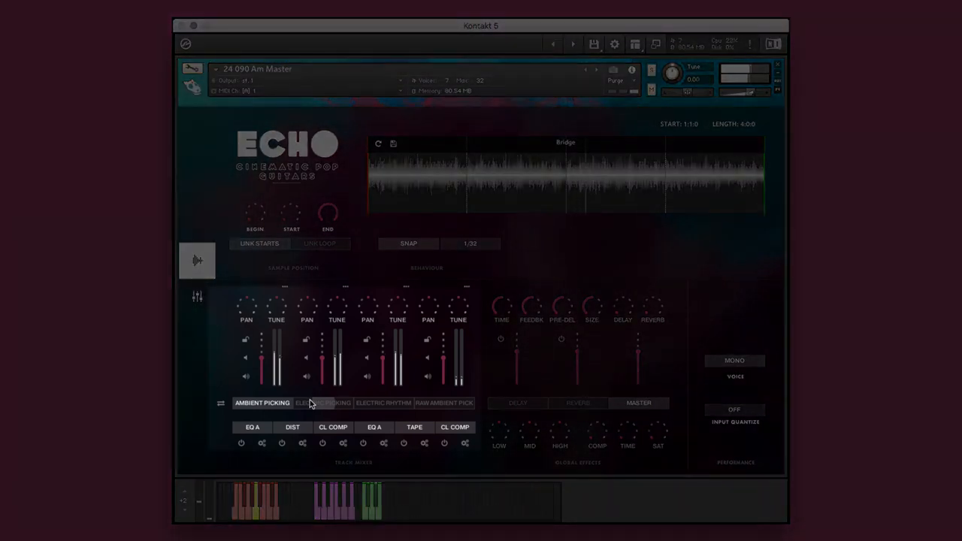
# Step: On the Electric Picking track, replace the DIST effect with Tape and adjust its Gain
pyautogui.click(321, 403)
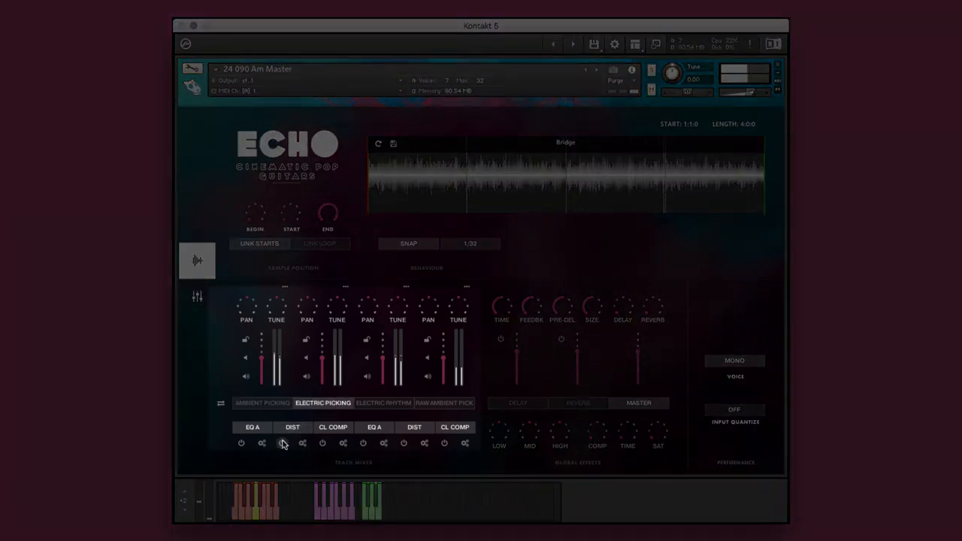
pyautogui.click(291, 427)
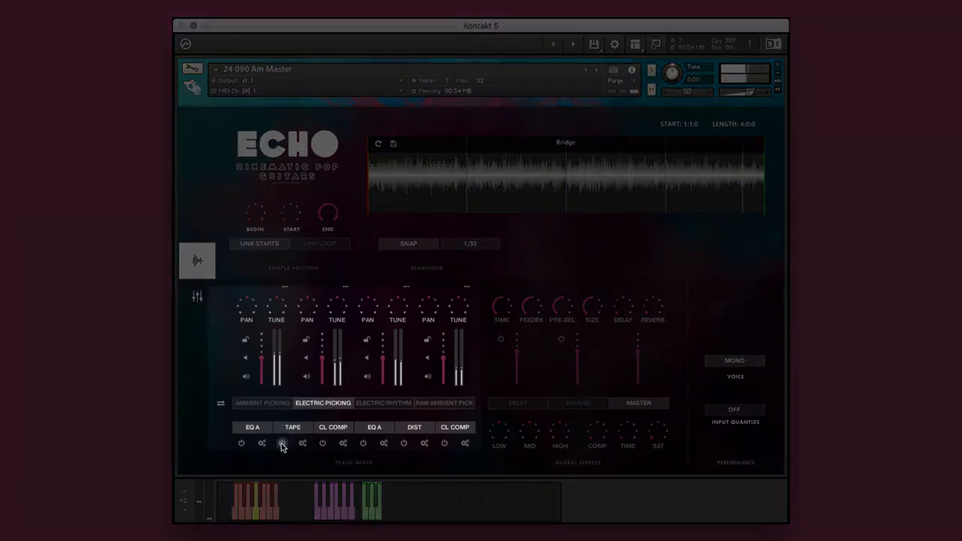
pyautogui.click(291, 427)
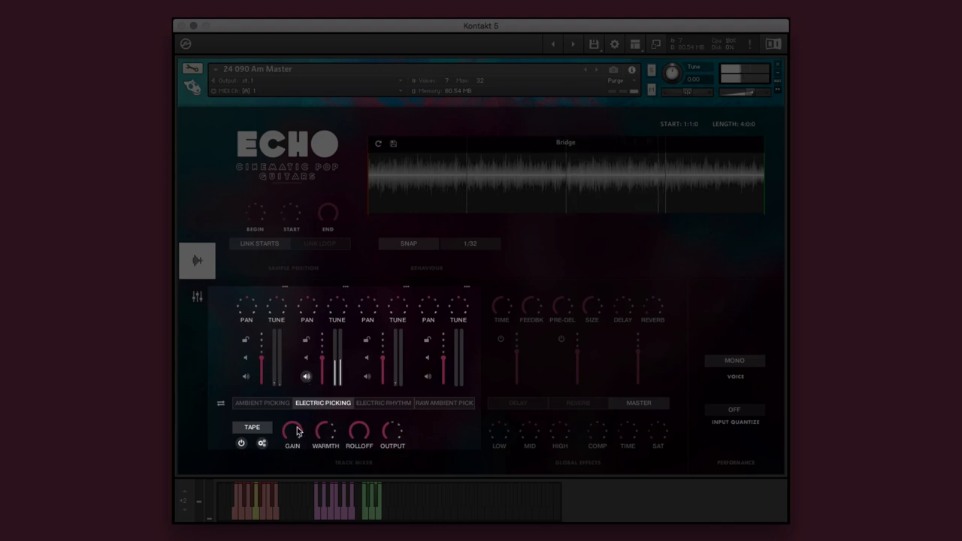
pyautogui.moveTo(292, 433); pyautogui.dragTo(291, 421)
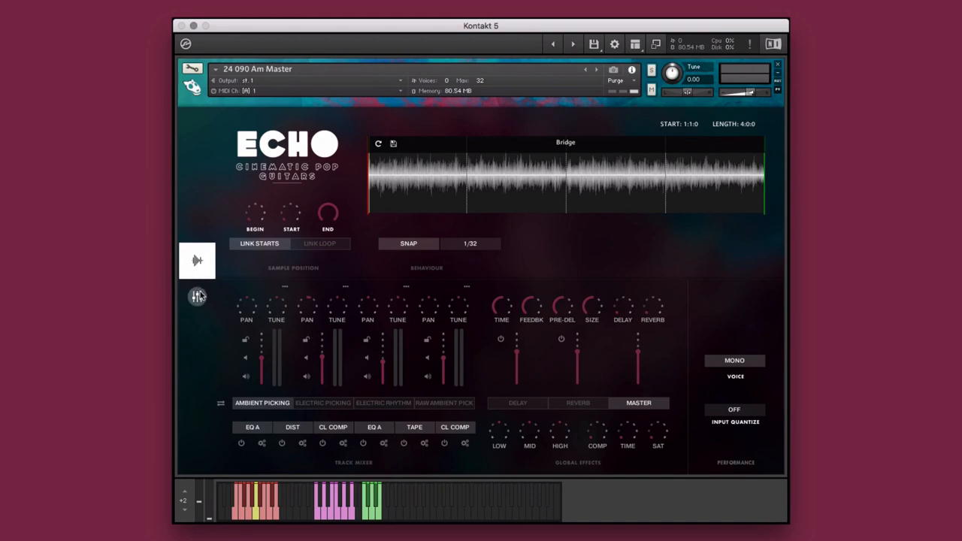
# Step: Hide the waveform editor to reveal the ECHO artwork, then bring the editor back
pyautogui.click(197, 298)
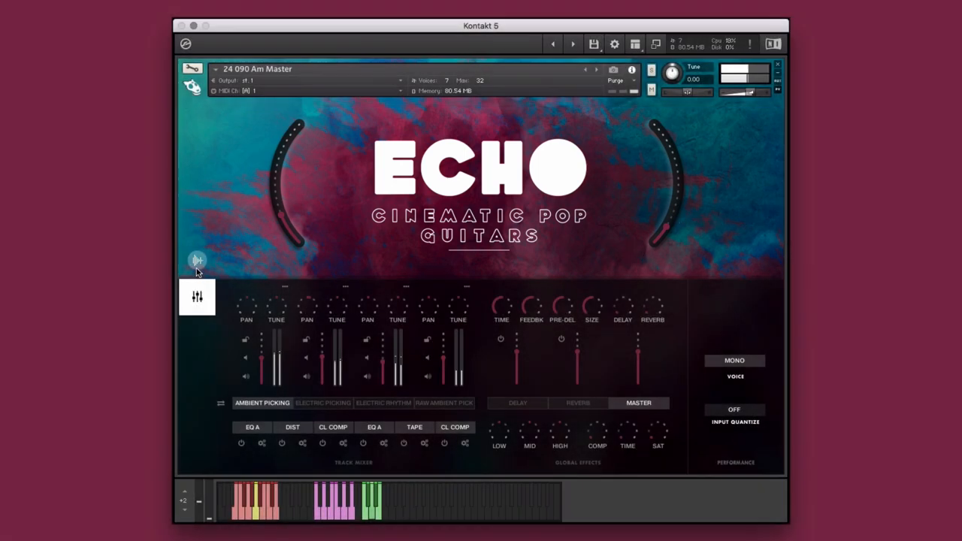
pyautogui.click(197, 261)
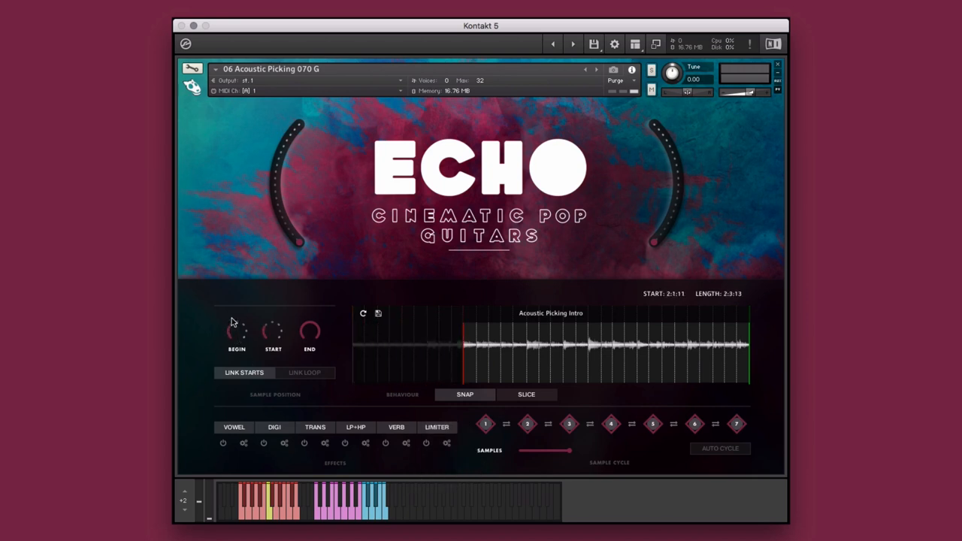
# Step: Move the Acoustic Picking Intro sample start and reduce its sample cycle to three samples
pyautogui.moveTo(309, 331); pyautogui.dragTo(310, 343)
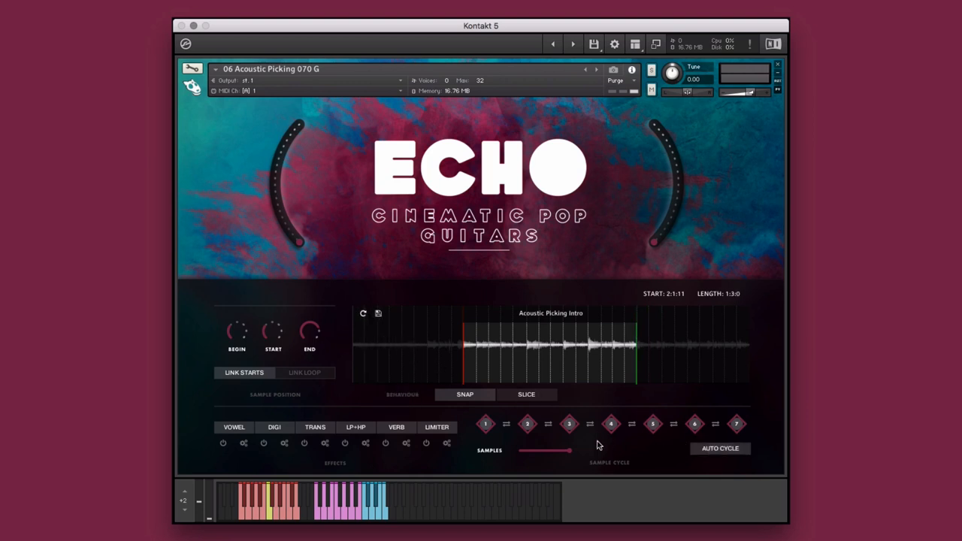
pyautogui.moveTo(568, 450); pyautogui.dragTo(526, 451)
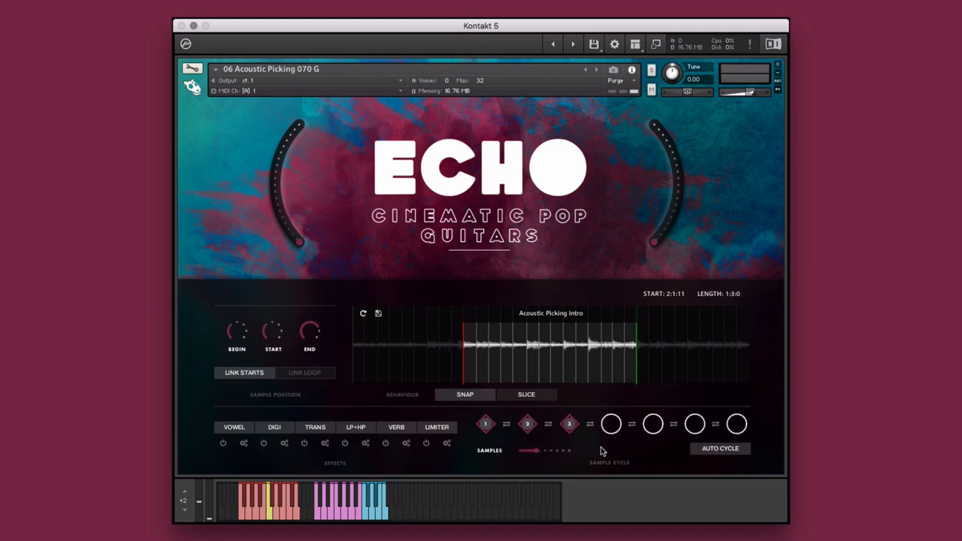
pyautogui.moveTo(648, 451)
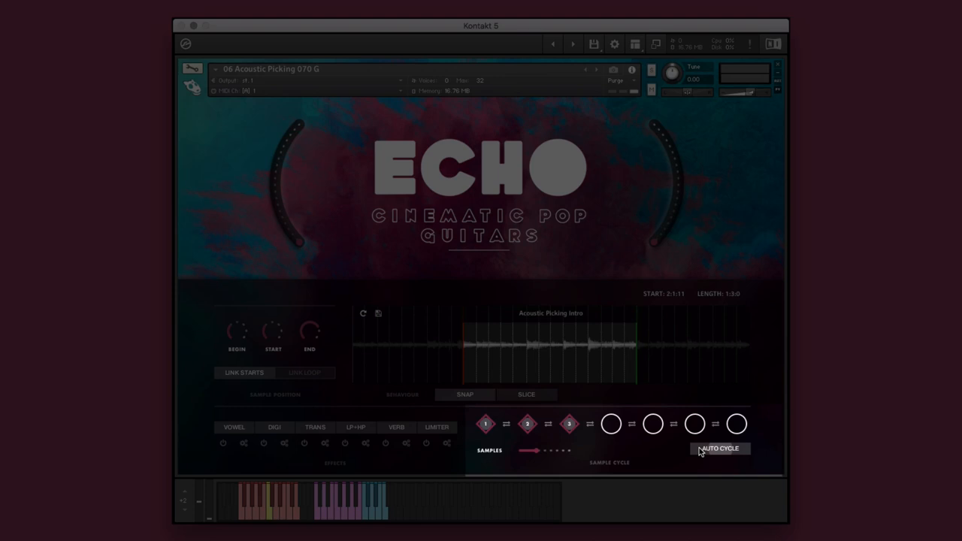
# Step: Switch on Auto Cycle so the Acoustic Picking Intro steps through its samples automatically
pyautogui.click(718, 448)
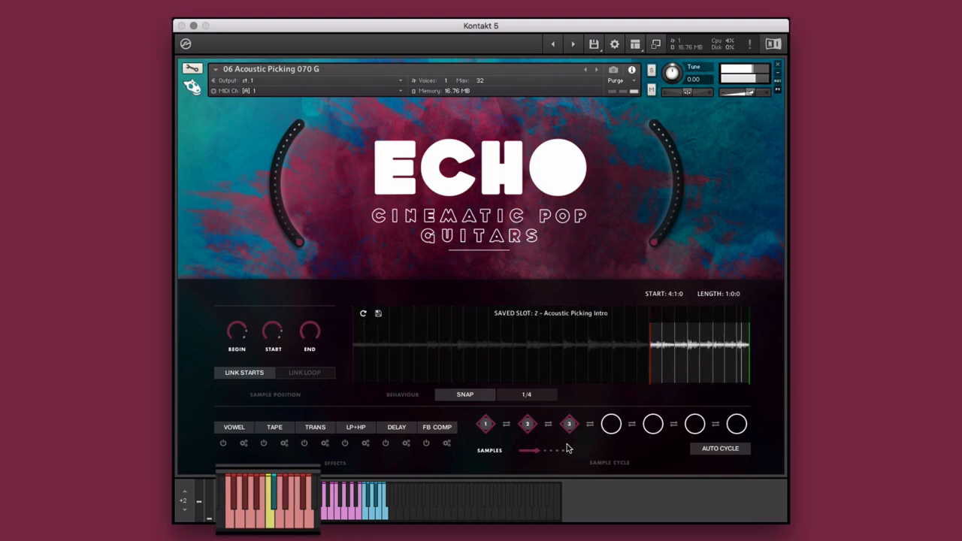
# Step: Load the sliced 16 Electric Picking 070 D instrument with its Electric Picking Intro phrase
pyautogui.click(570, 424)
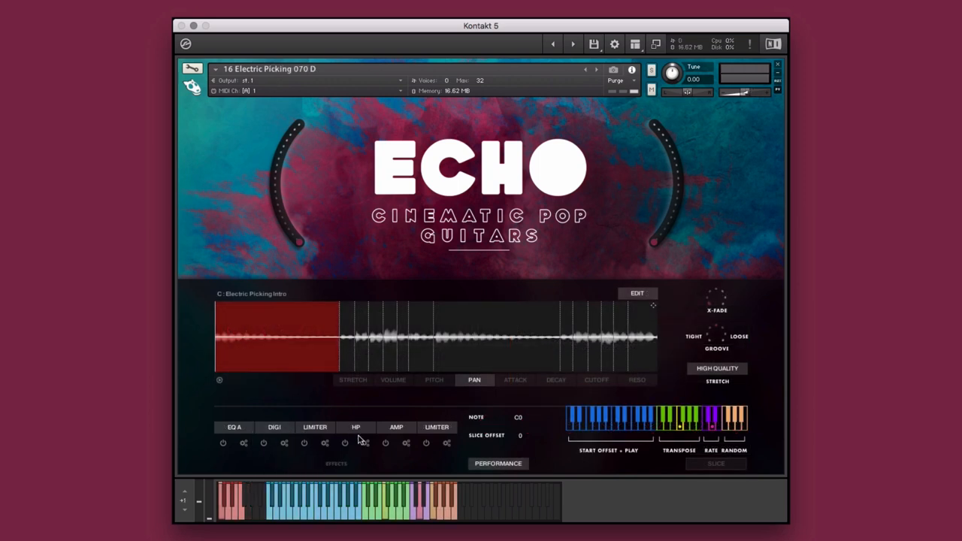
# Step: Swap effect slot 4 from HP to VOWEL, set per-slice pan and cutoff values, and review pitch and decay
pyautogui.click(354, 426)
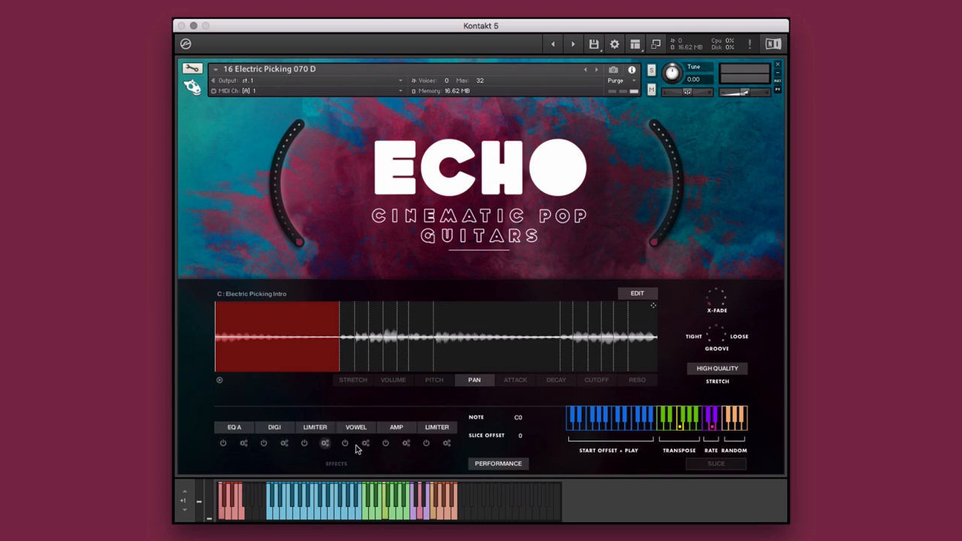
pyautogui.click(344, 443)
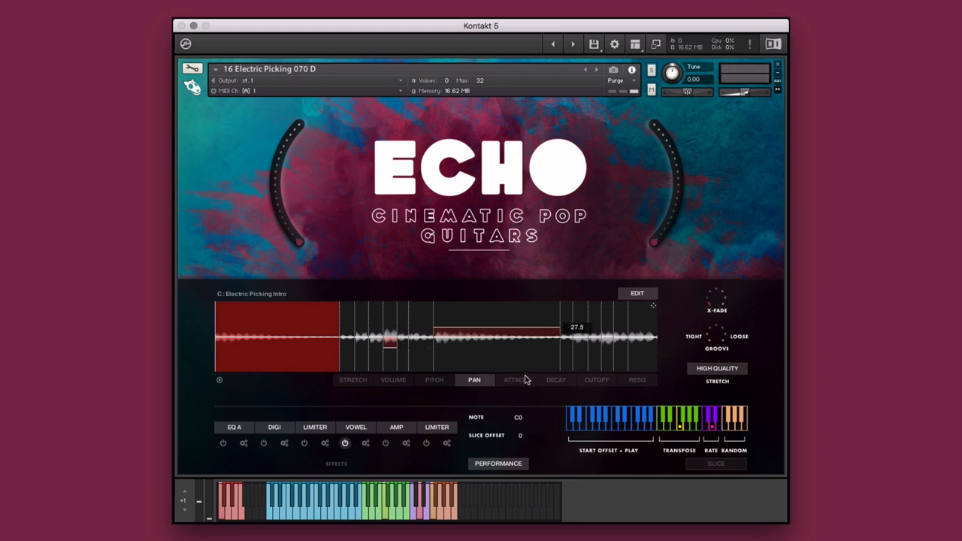
pyautogui.click(514, 378)
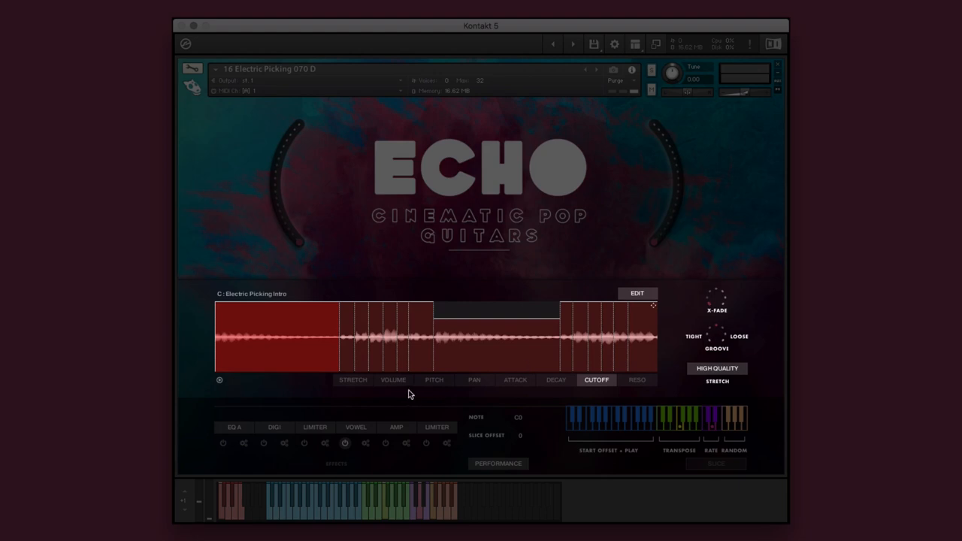
pyautogui.click(433, 379)
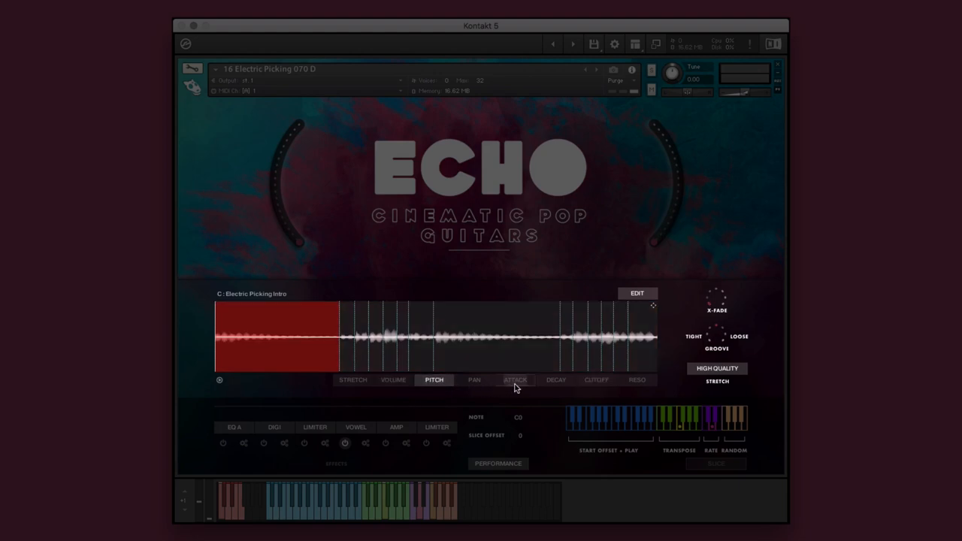
pyautogui.click(556, 379)
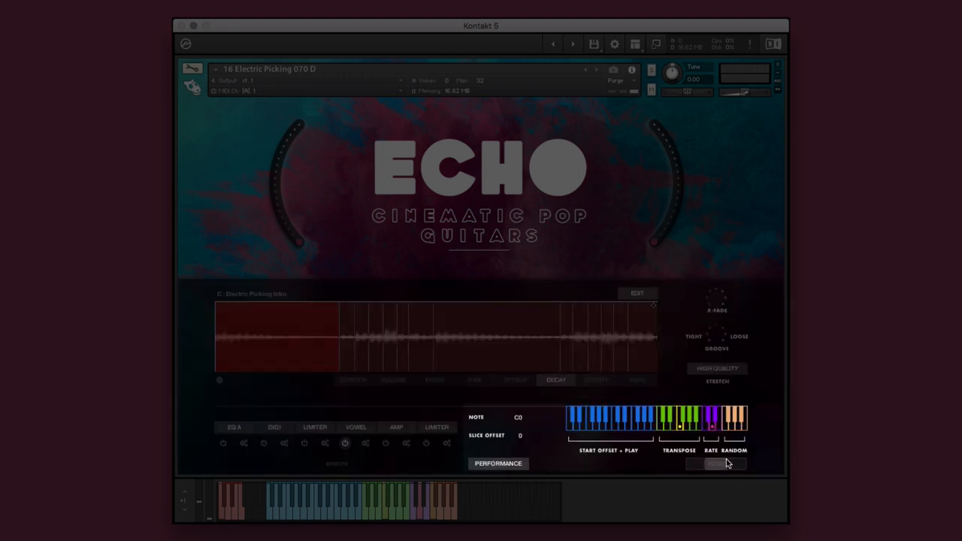
# Step: Draw per-slice decay values, switch to Performance mode and adjust the Slice Offset
pyautogui.click(715, 463)
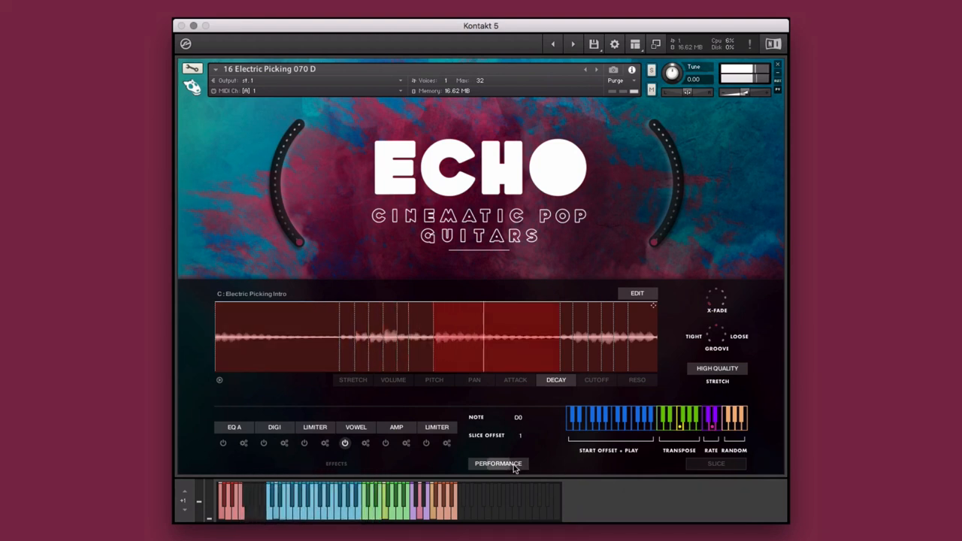
pyautogui.click(498, 463)
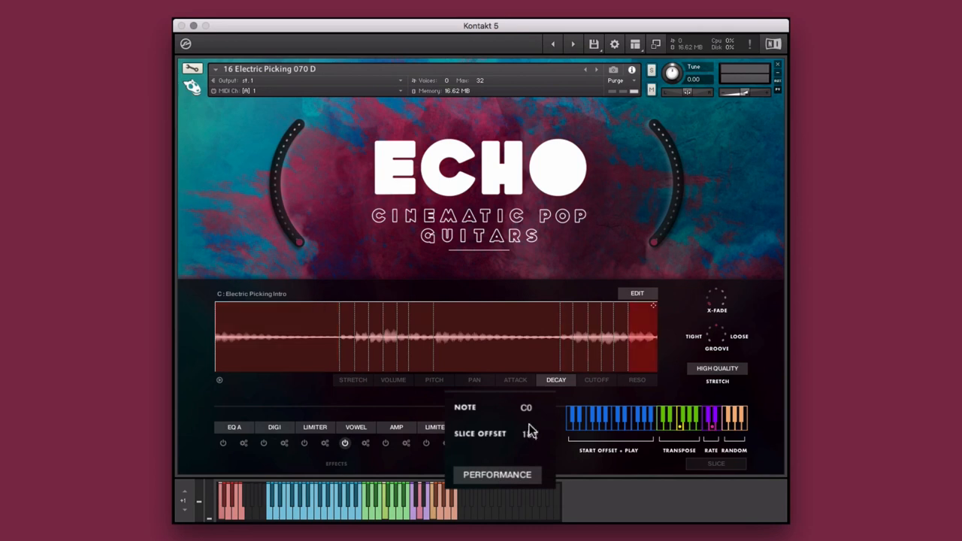
pyautogui.moveTo(529, 434); pyautogui.dragTo(538, 434)
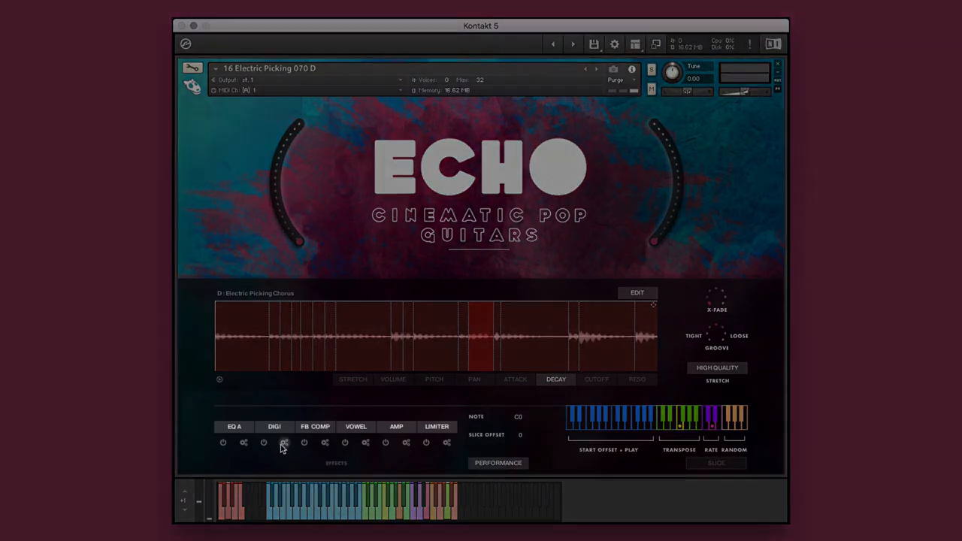
# Step: Swap effect slot 2 for TAPE, view per-slice volume, then load 05 Ambient Steel 120 C 3-4
pyautogui.click(274, 427)
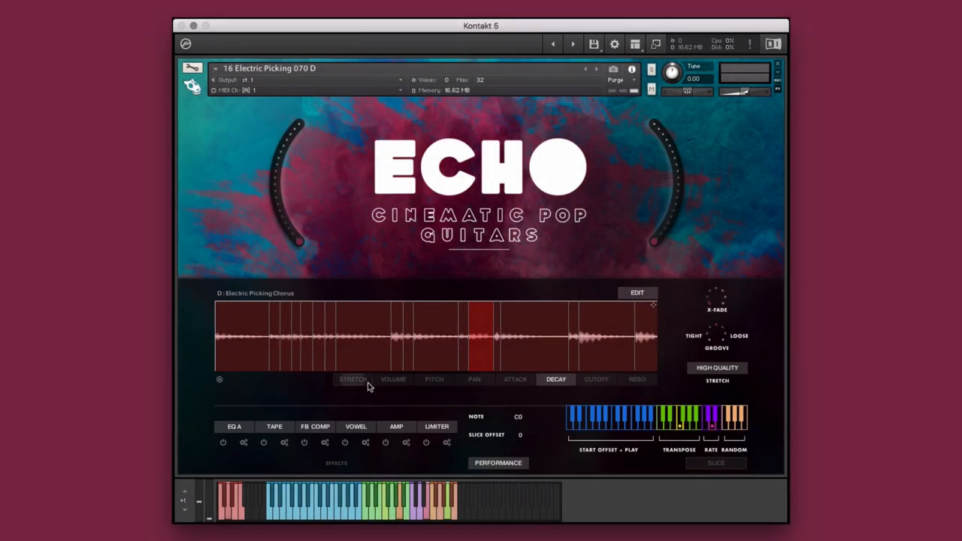
pyautogui.click(394, 378)
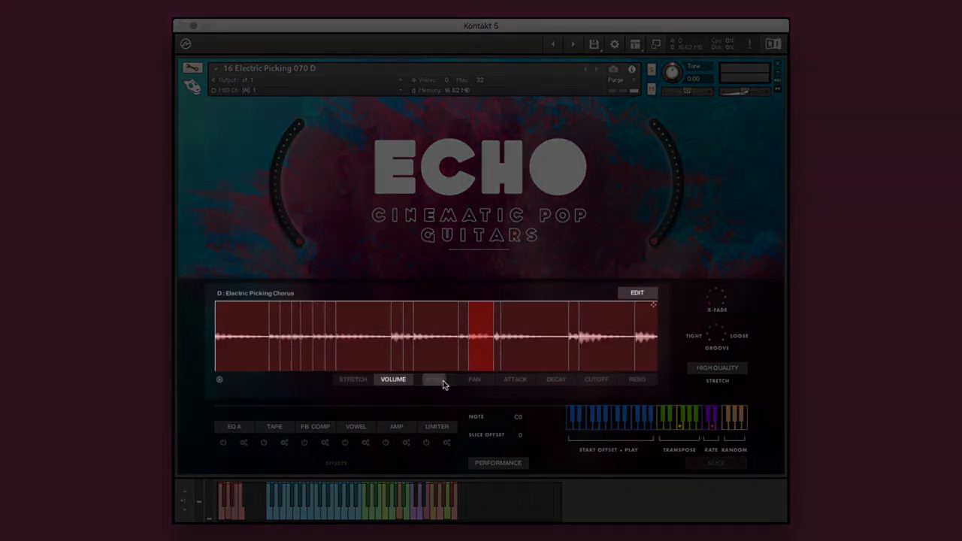
pyautogui.click(433, 379)
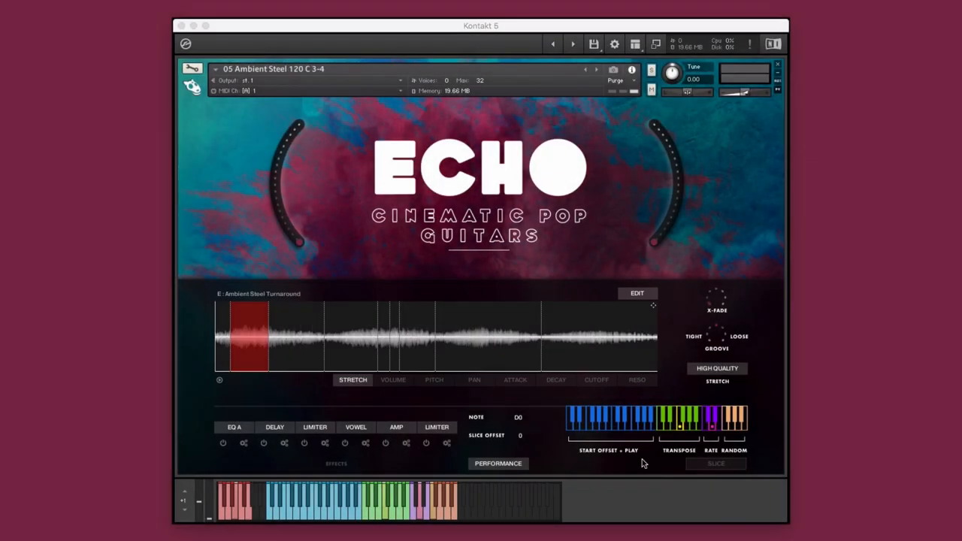
# Step: Switch Ambient Steel to slice mode with CONTINUOUS playing mode and load the Bridge phrase
pyautogui.click(715, 463)
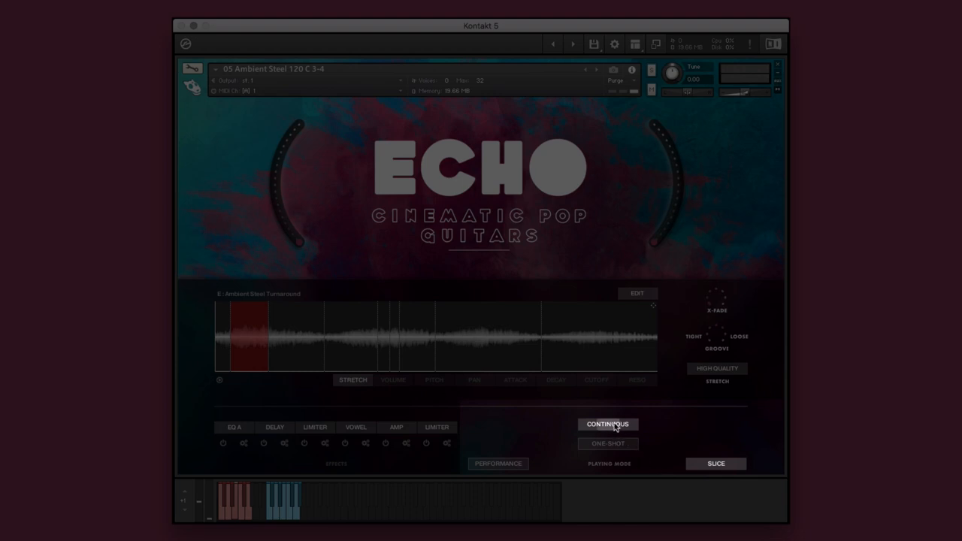
pyautogui.click(607, 444)
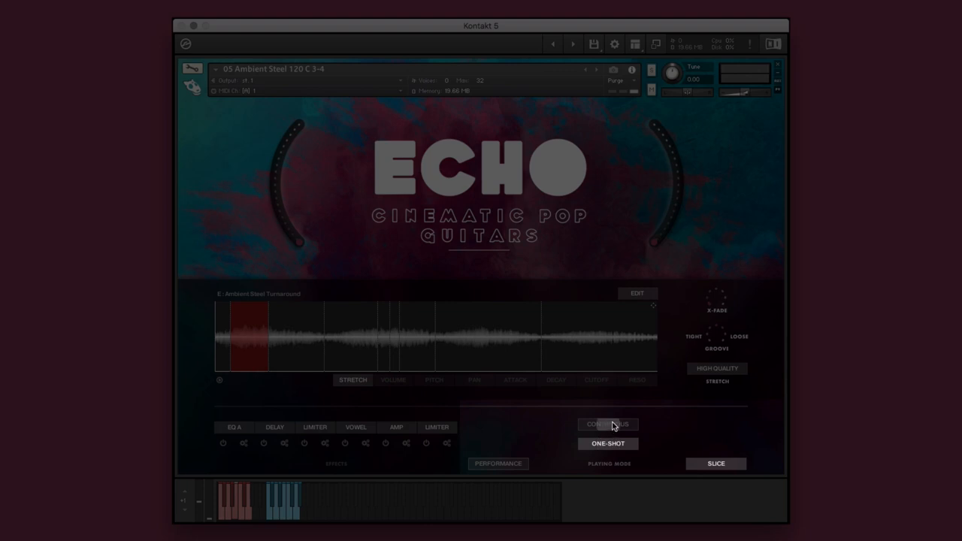
pyautogui.click(608, 423)
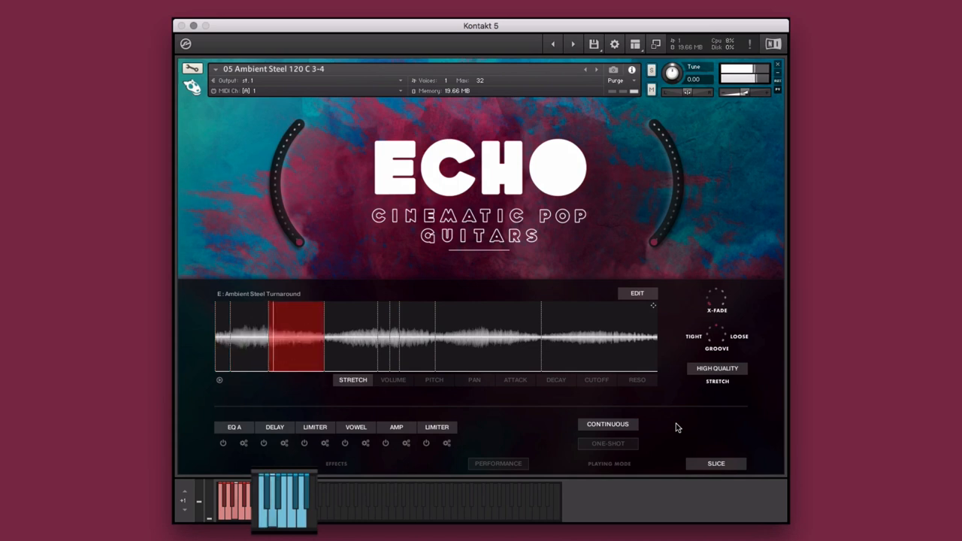
pyautogui.click(607, 443)
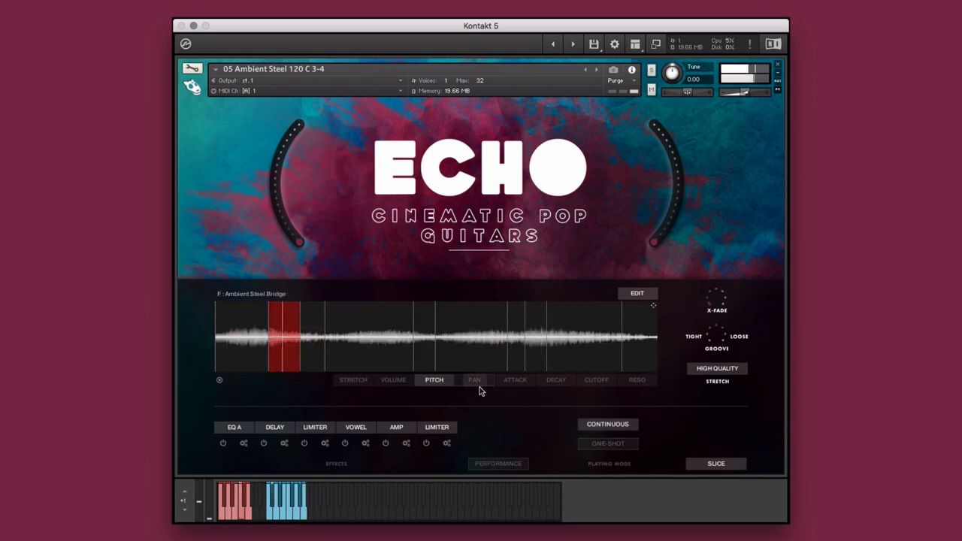
# Step: Apply a Single Parameter shape to PITCH from the EDIT menu, then randomise all slice parameters
pyautogui.click(638, 291)
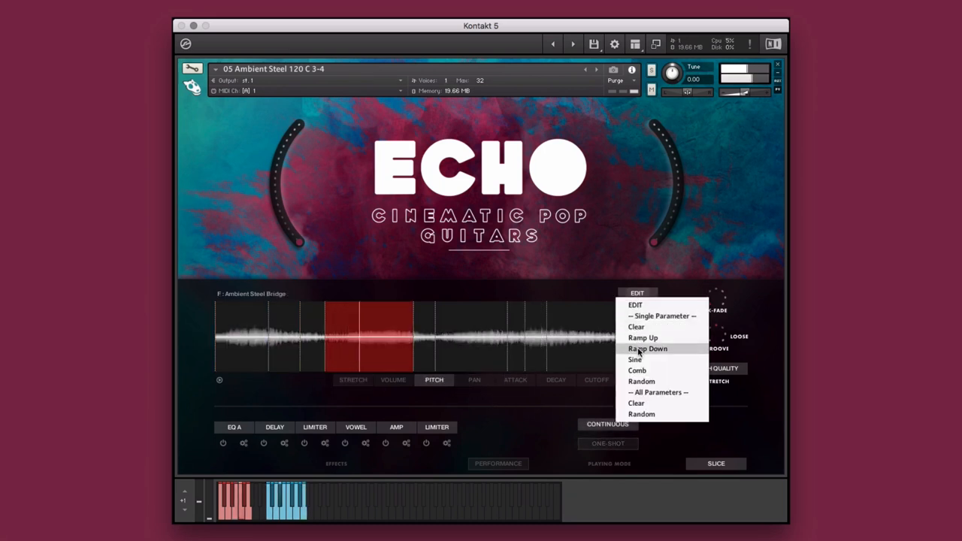
pyautogui.click(646, 349)
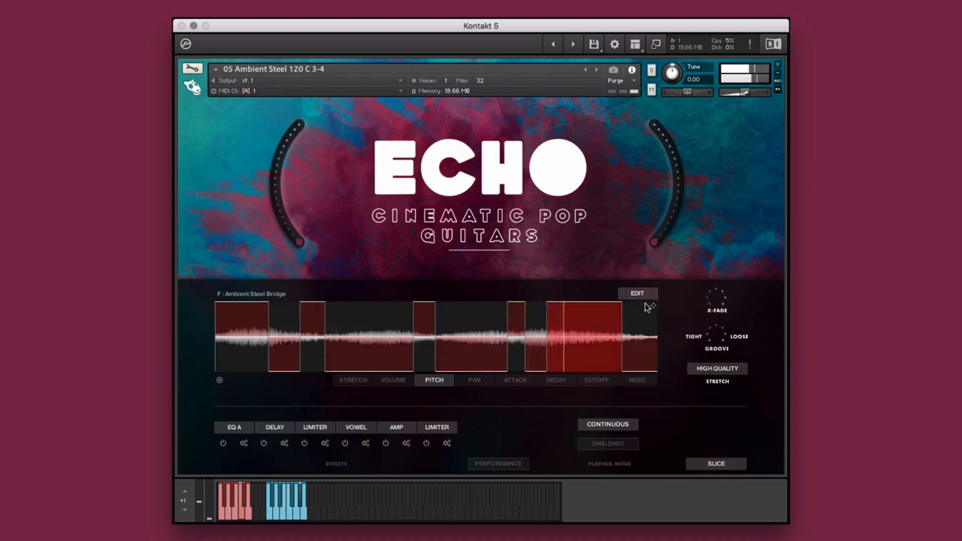
pyautogui.click(636, 293)
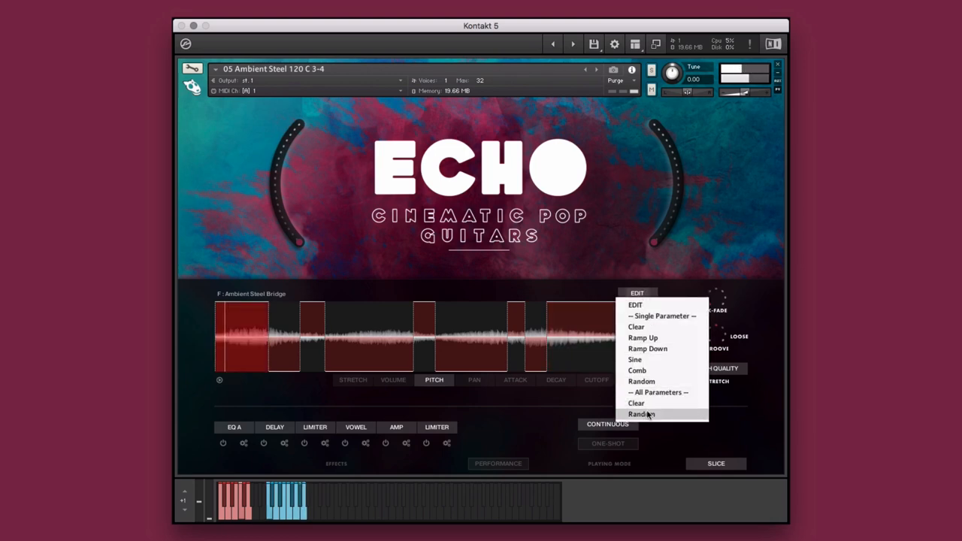